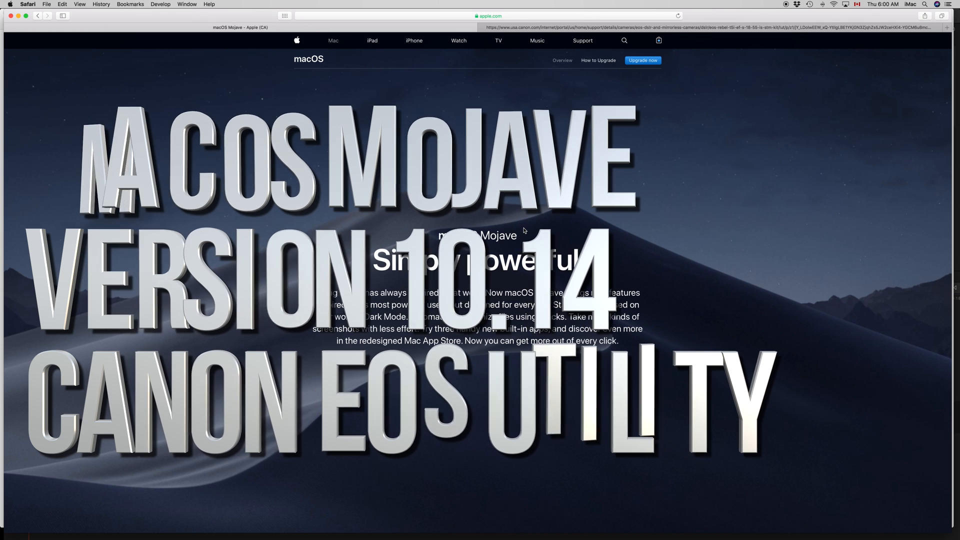
# Select macOS Mojave v10.14 as the operating system for EOS Rebel T5i downloads.
pyautogui.scroll(-3)
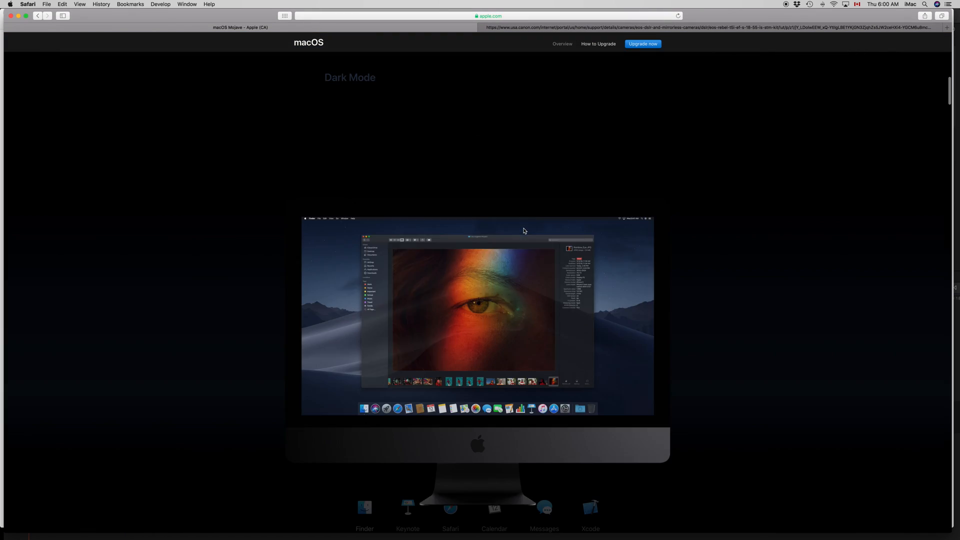
pyautogui.scroll(-3)
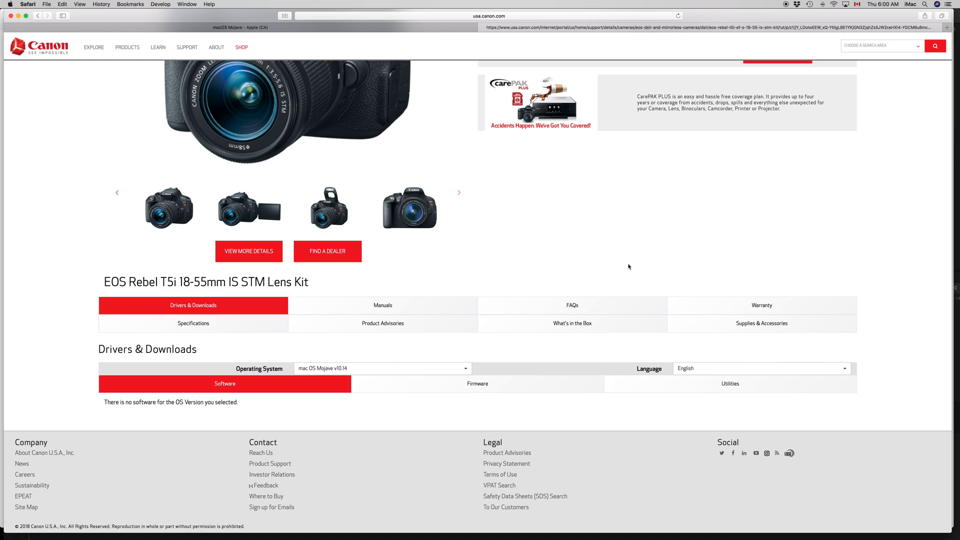
pyautogui.moveTo(618, 267)
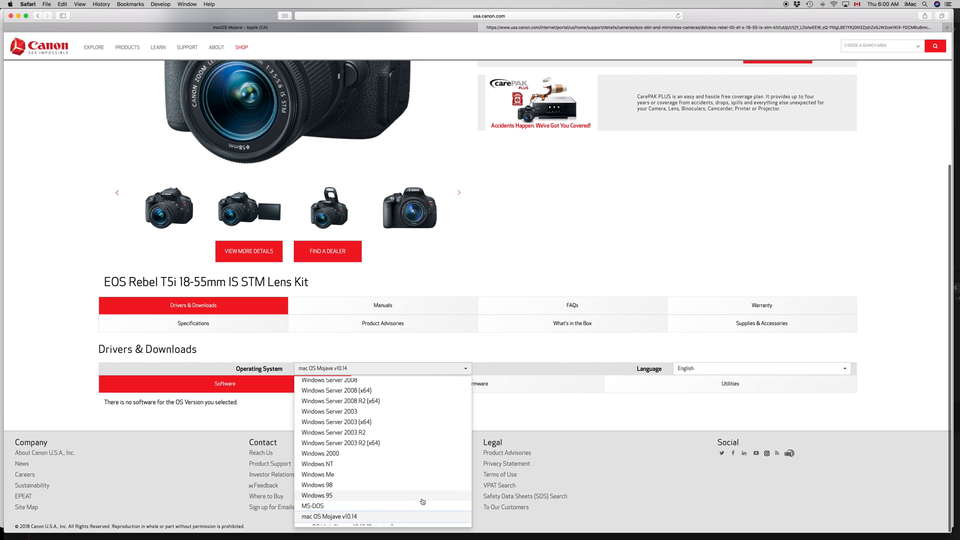
pyautogui.moveTo(343, 518)
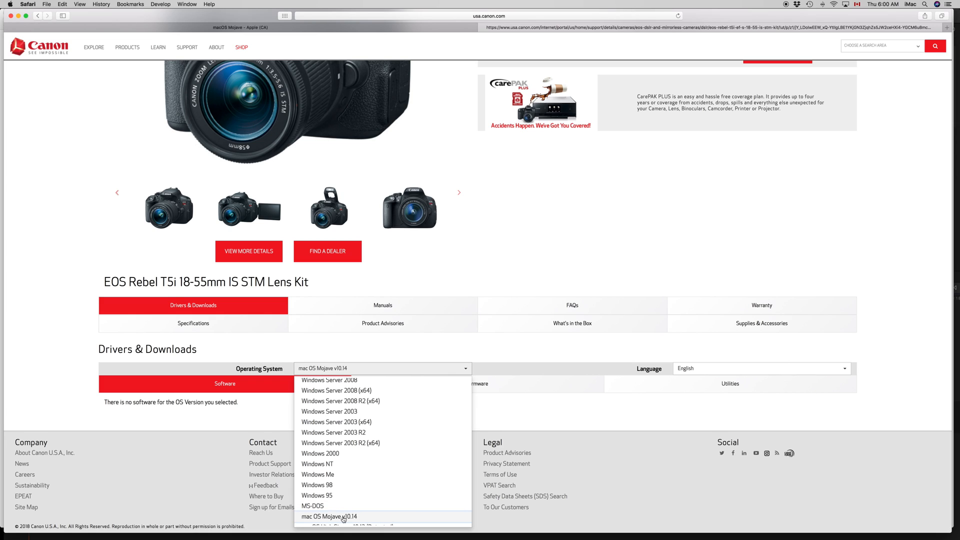
pyautogui.click(330, 516)
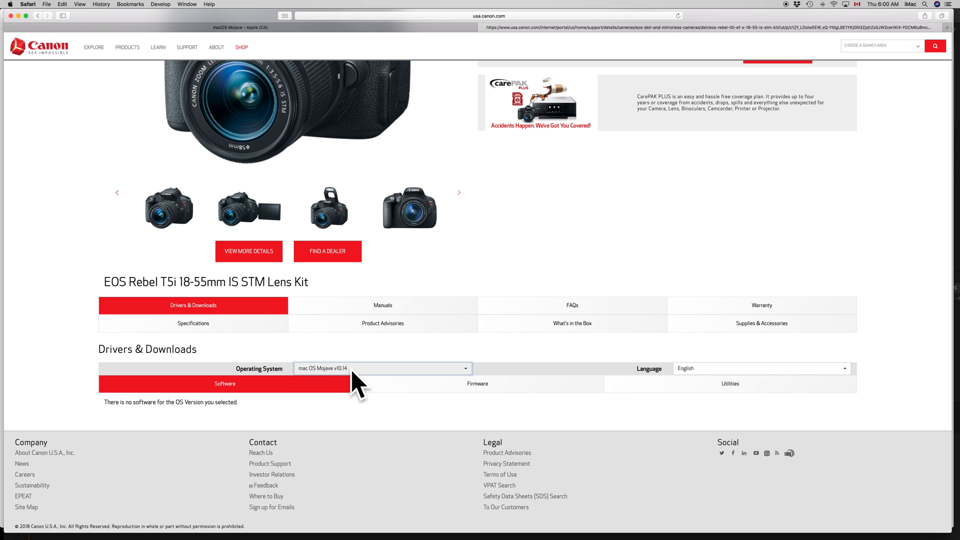
pyautogui.moveTo(351, 373)
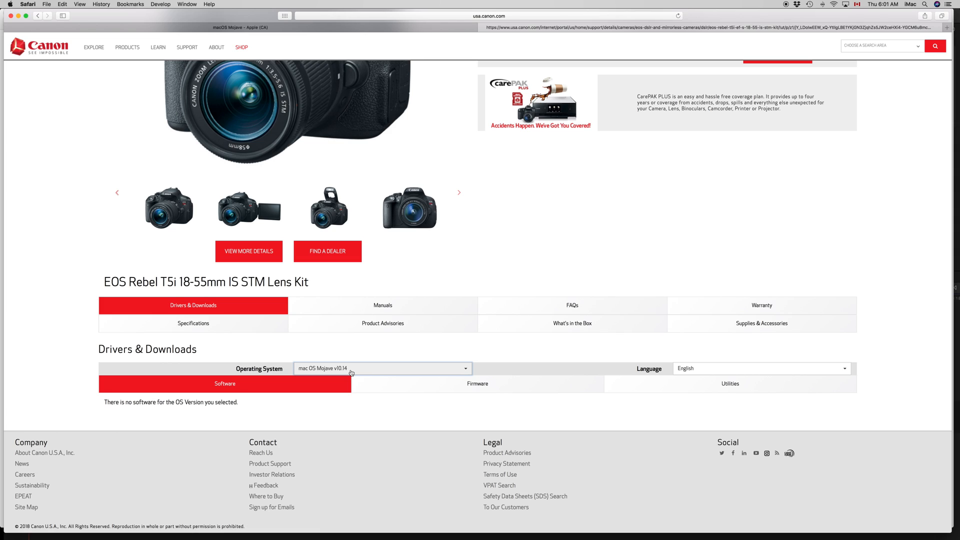
pyautogui.moveTo(363, 381)
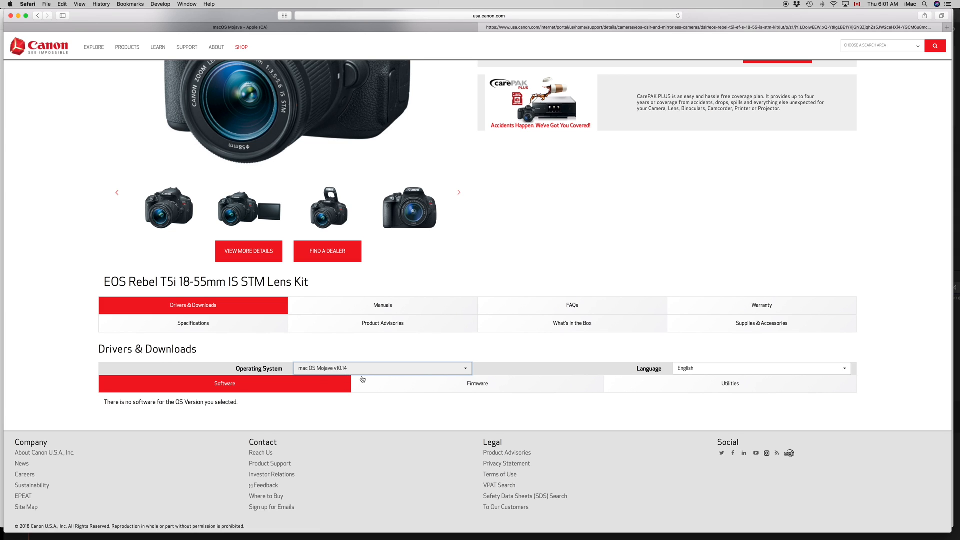
pyautogui.scroll(3)
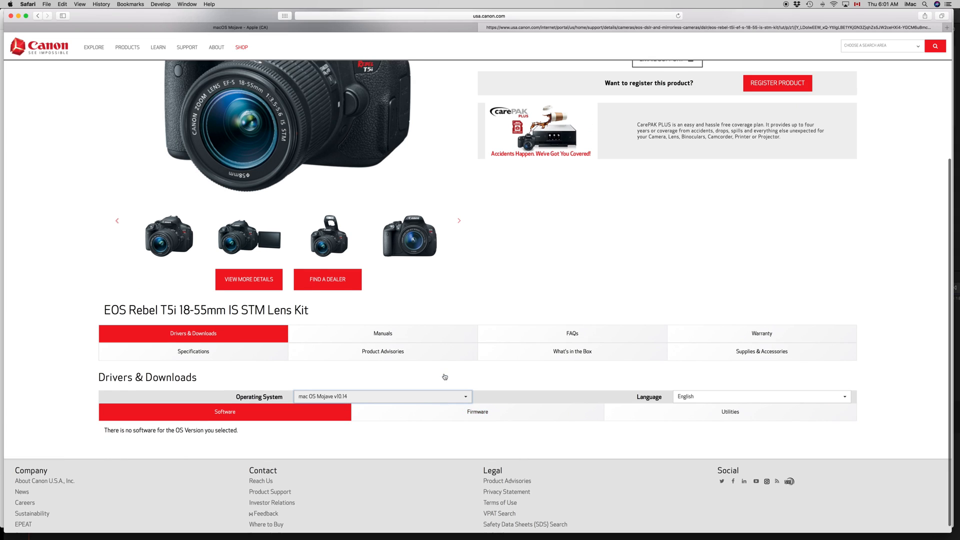
pyautogui.scroll(3)
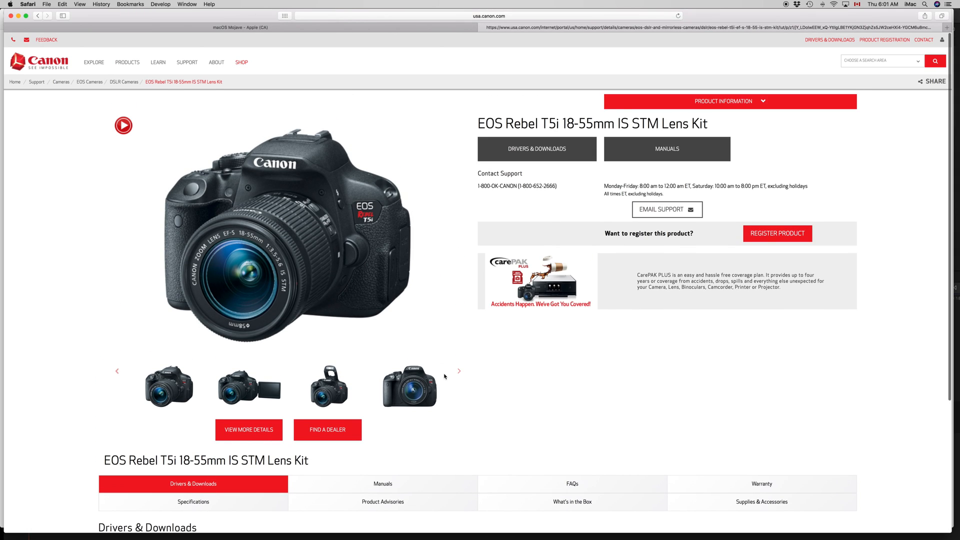
pyautogui.scroll(-3)
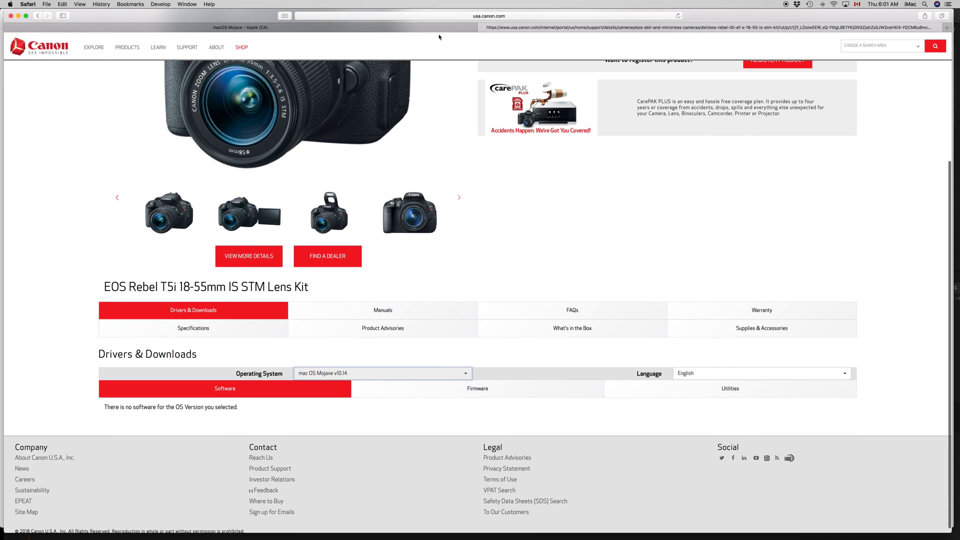
pyautogui.moveTo(547, 190)
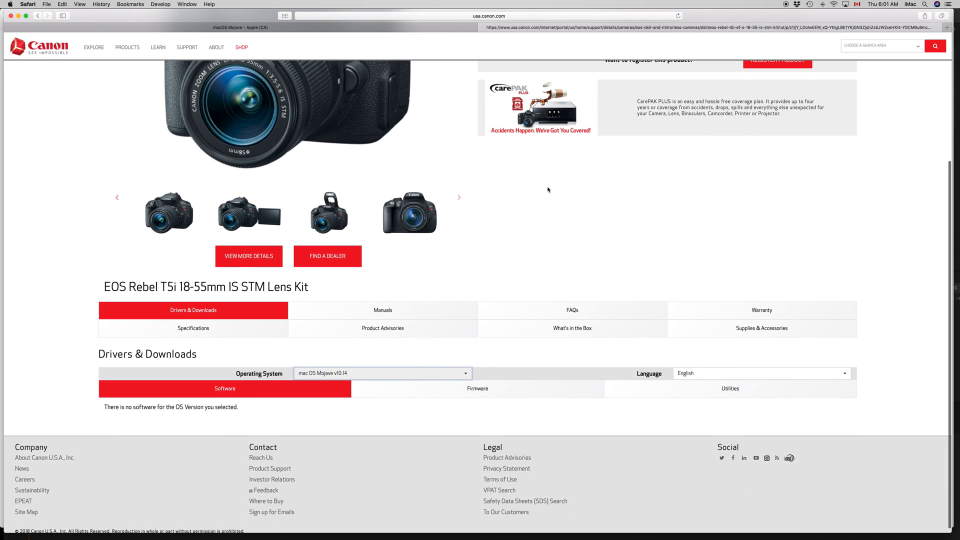